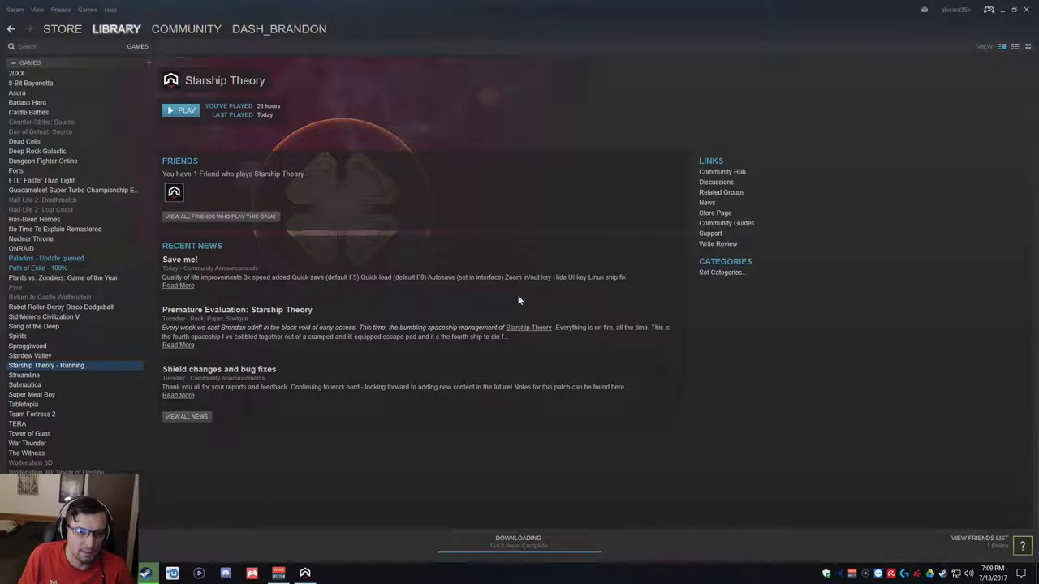
Bring up the Starship Theory window and watch the crew build the mining laser and repair engines
left_click(180, 109)
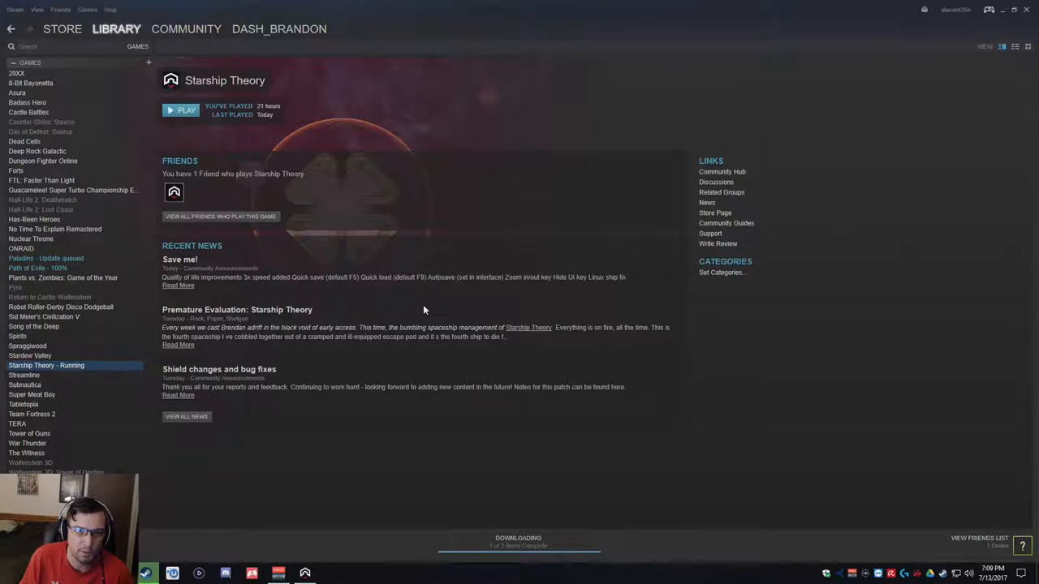
mouse_move(519, 336)
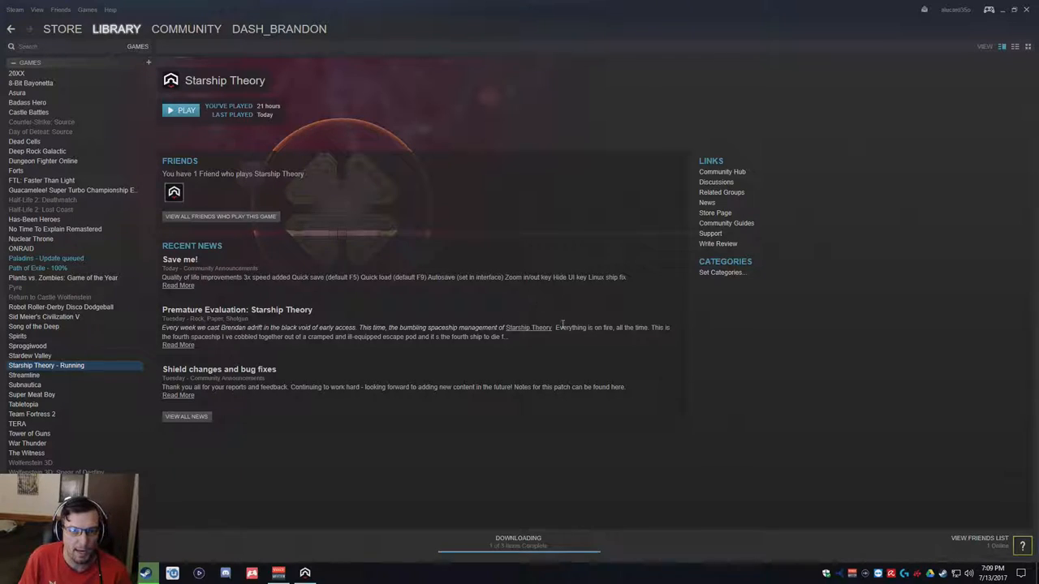
mouse_move(389, 375)
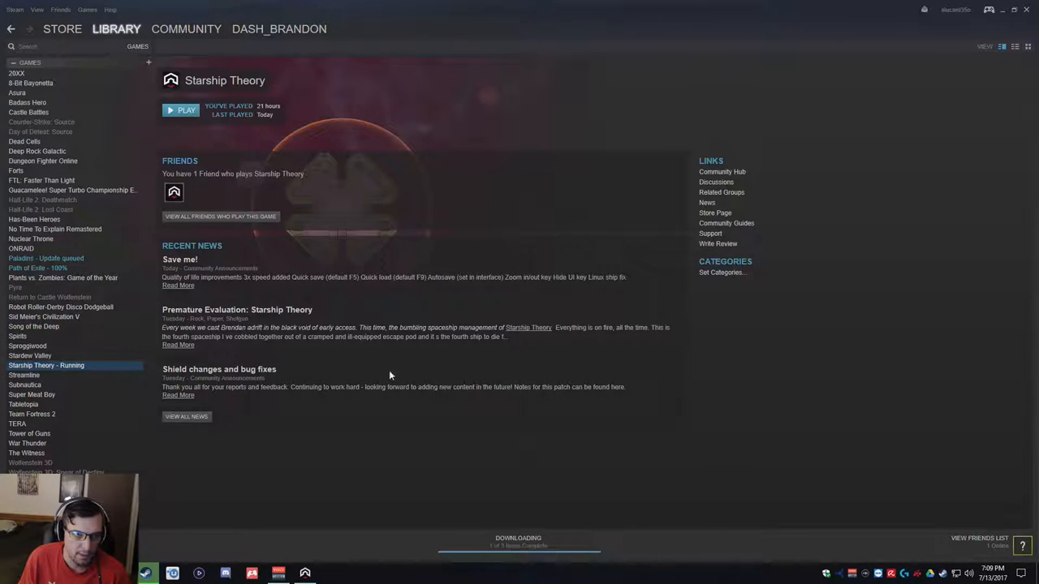
left_click(185, 110)
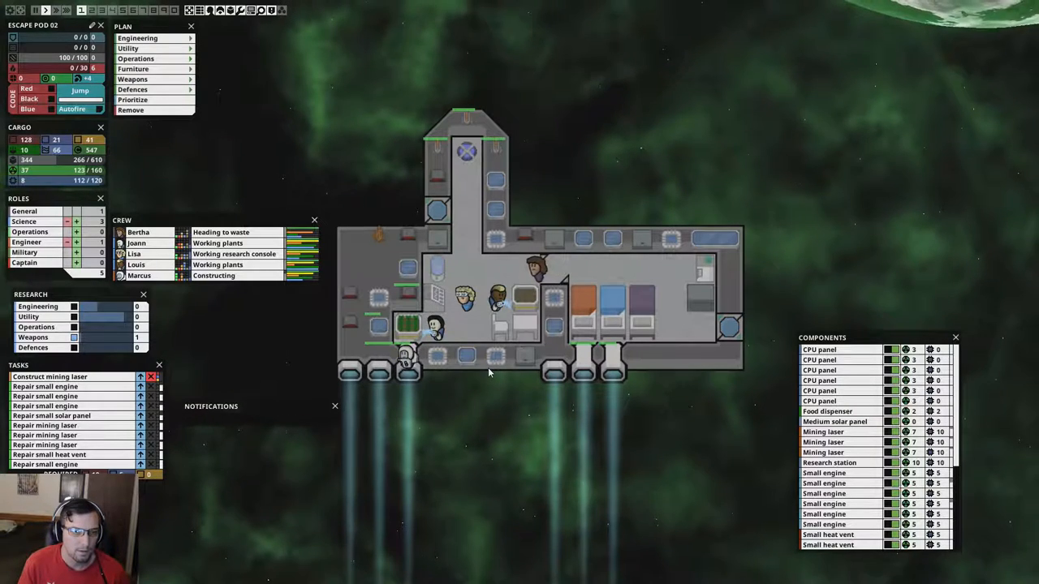
mouse_move(521, 477)
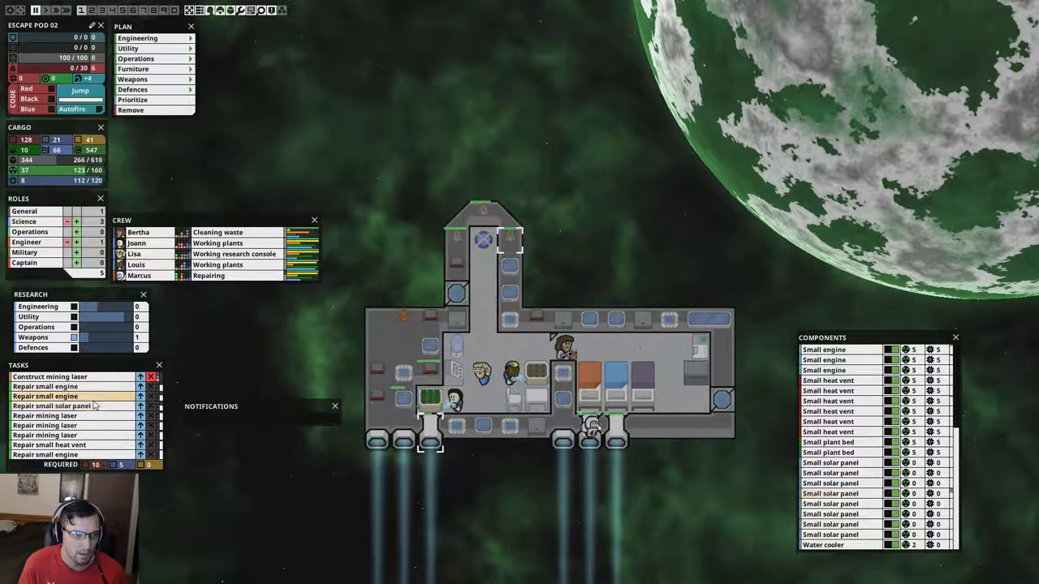
Check the Tasks panel showing queued engine, mining laser and solar panel repairs
left_click(50, 377)
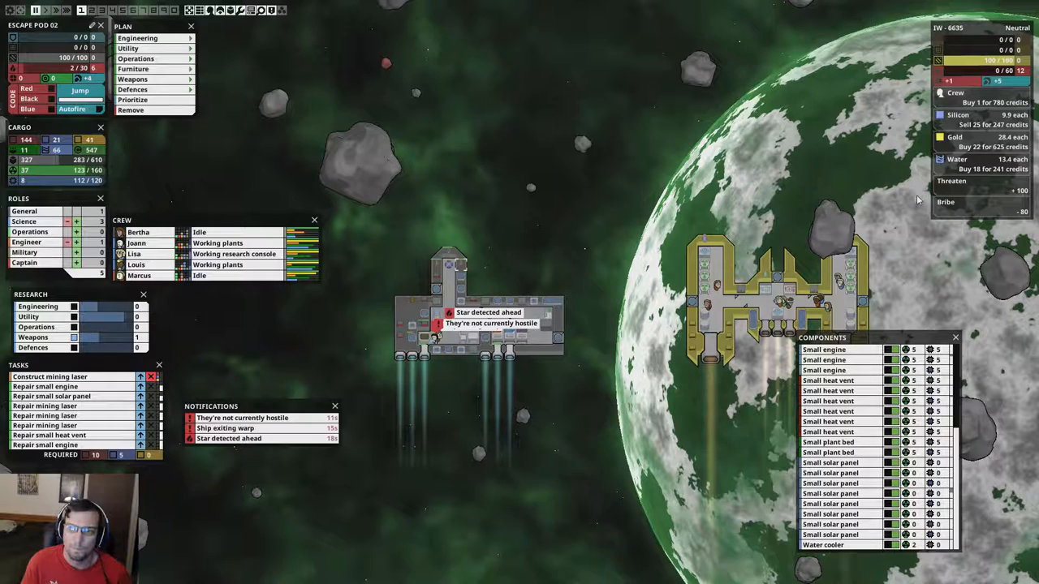
mouse_move(832, 254)
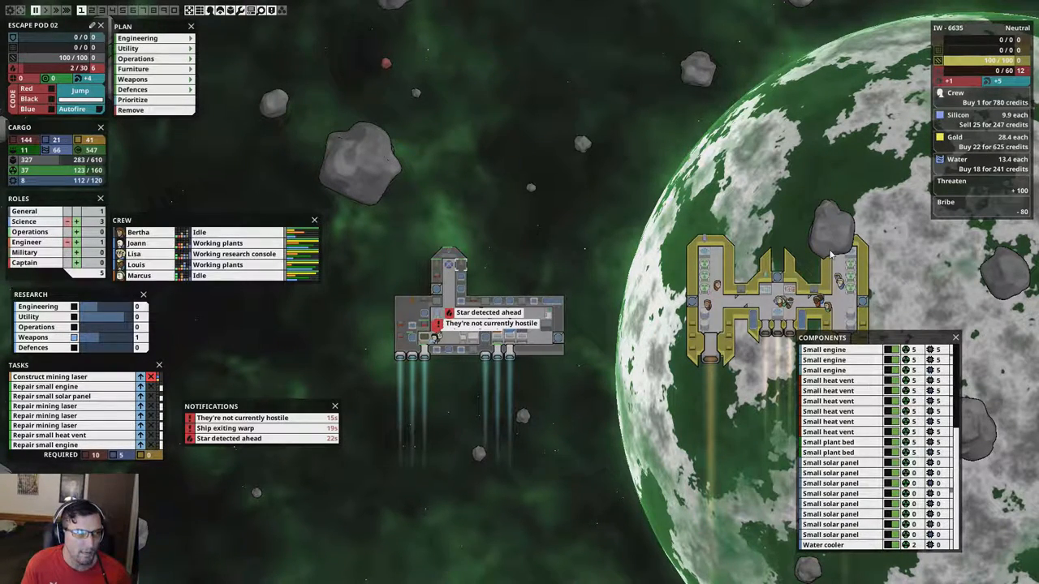
mouse_move(969, 280)
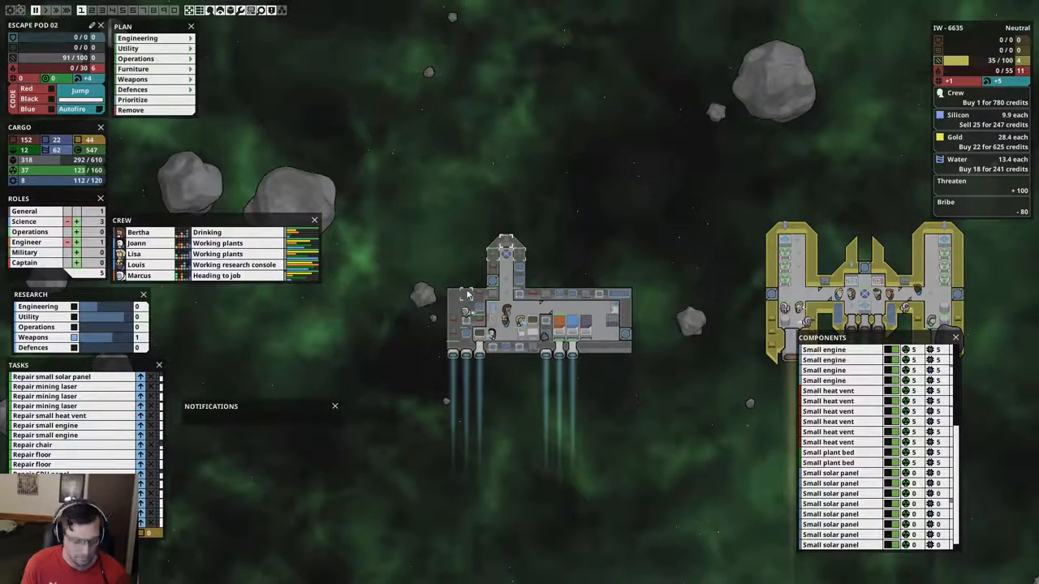
mouse_move(852, 390)
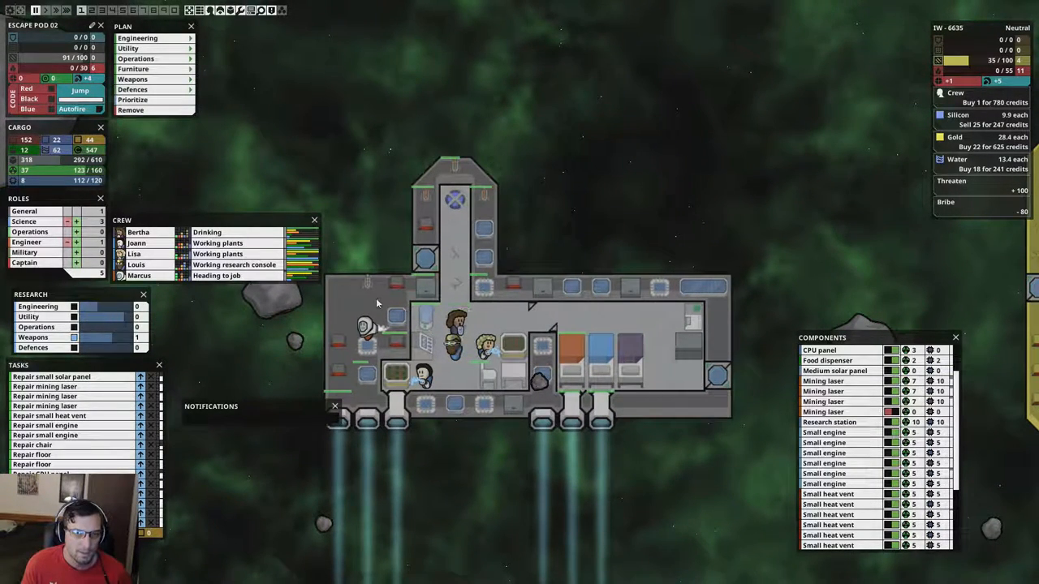
mouse_move(255, 165)
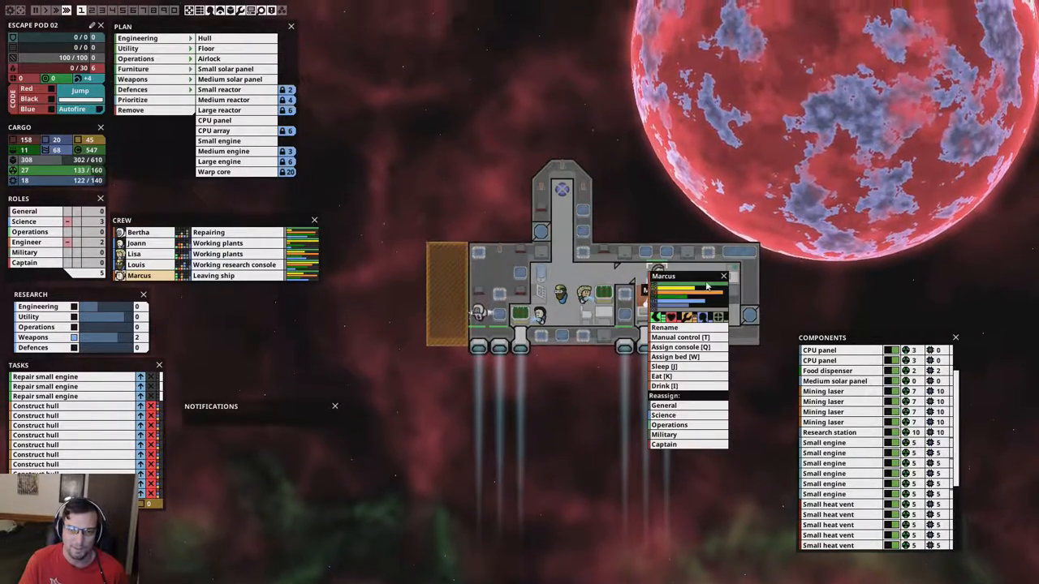
left_click(674, 357)
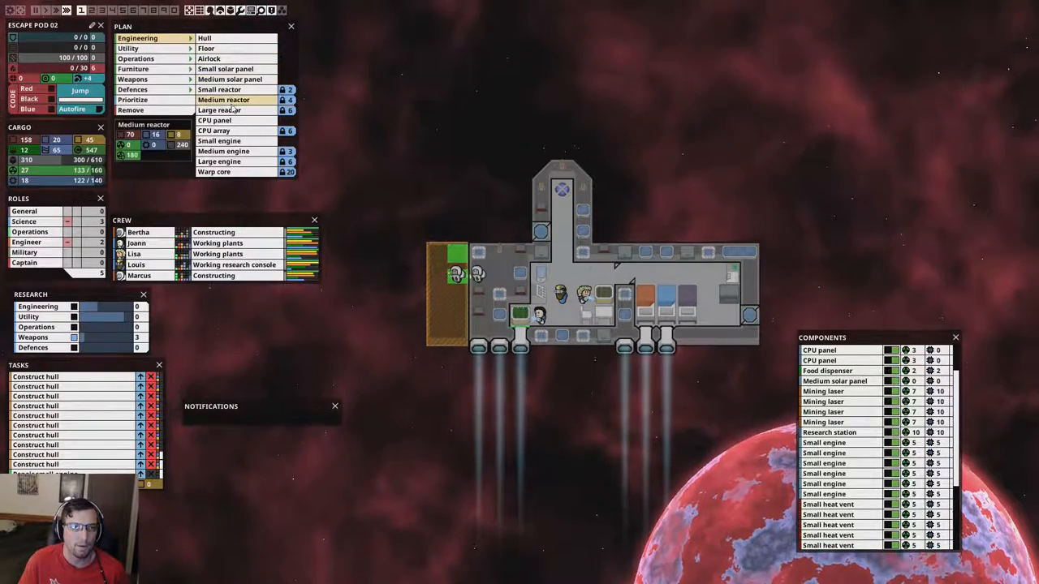
Check the Medium reactor cost under Plan > Engineering while the hull tiles are built
left_click(230, 79)
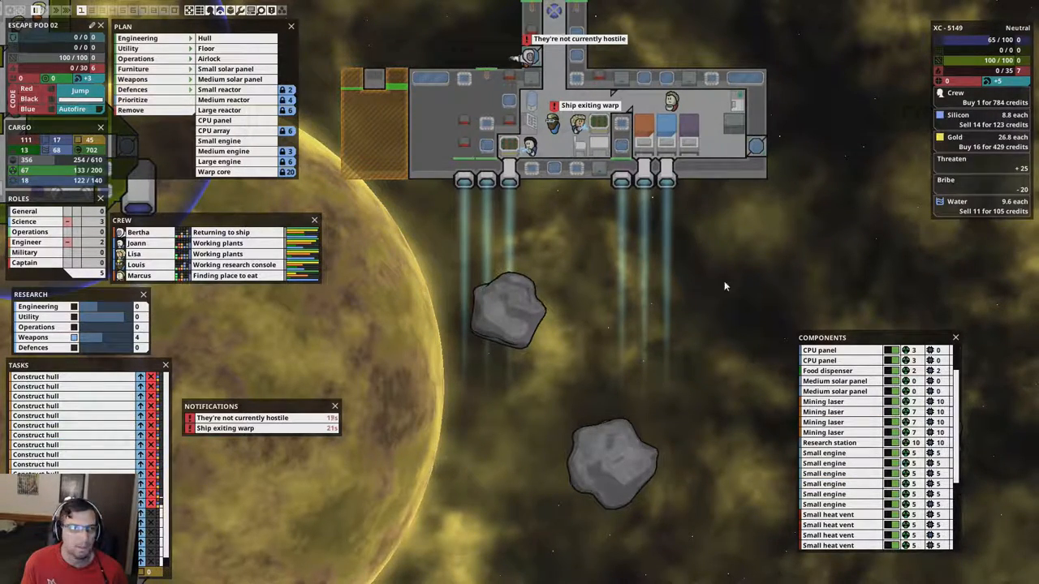
mouse_move(934, 269)
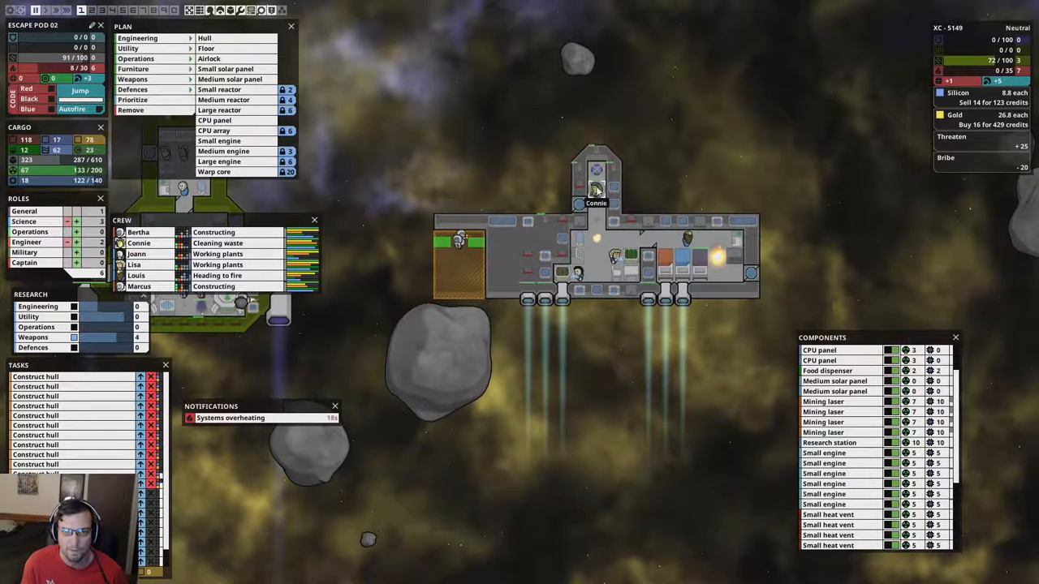
left_click(596, 195)
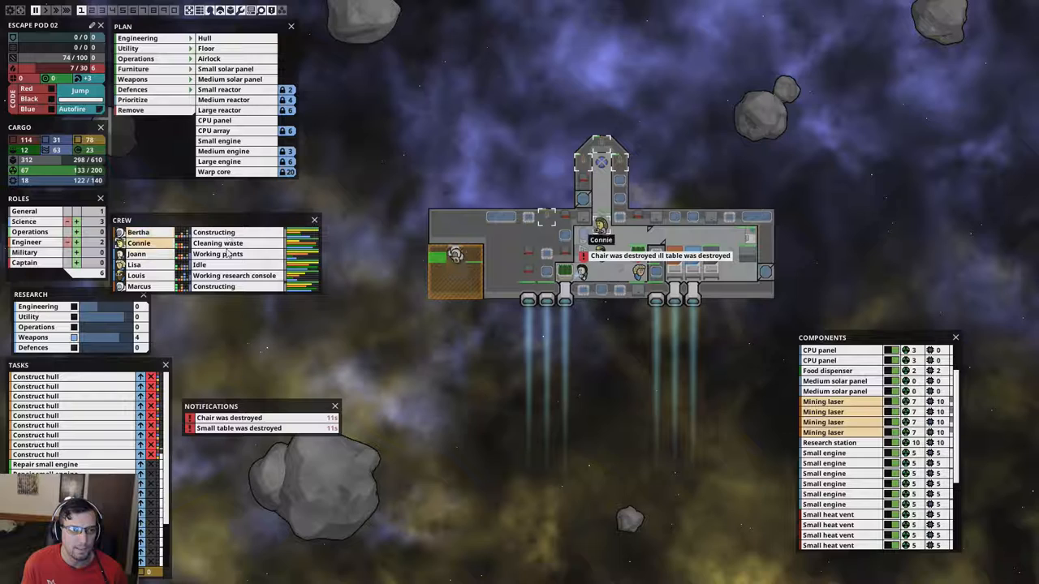
Bring up Lisa's crew options from the Crew panel after the damage
right_click(139, 243)
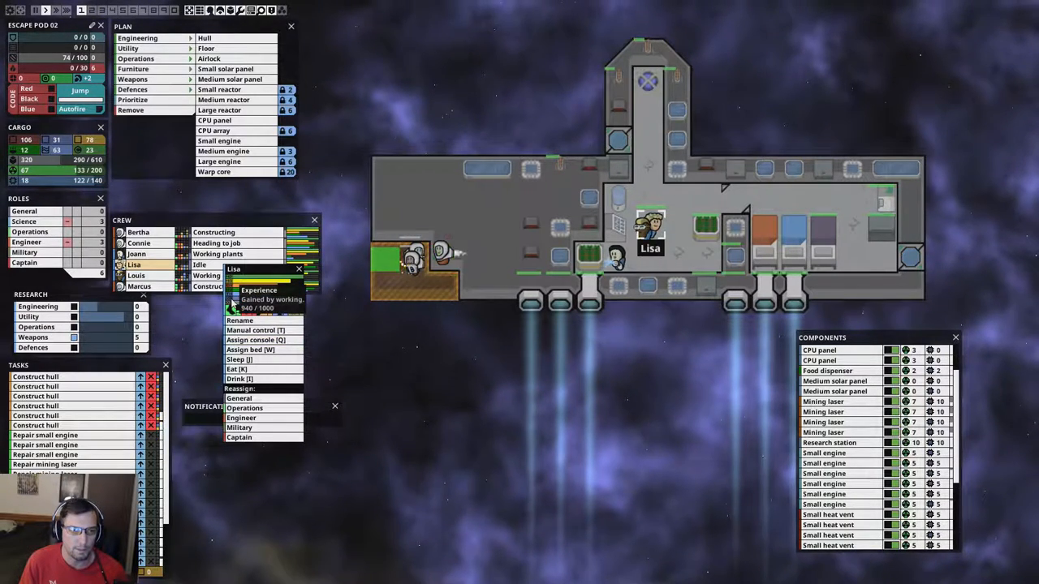
left_click(415, 352)
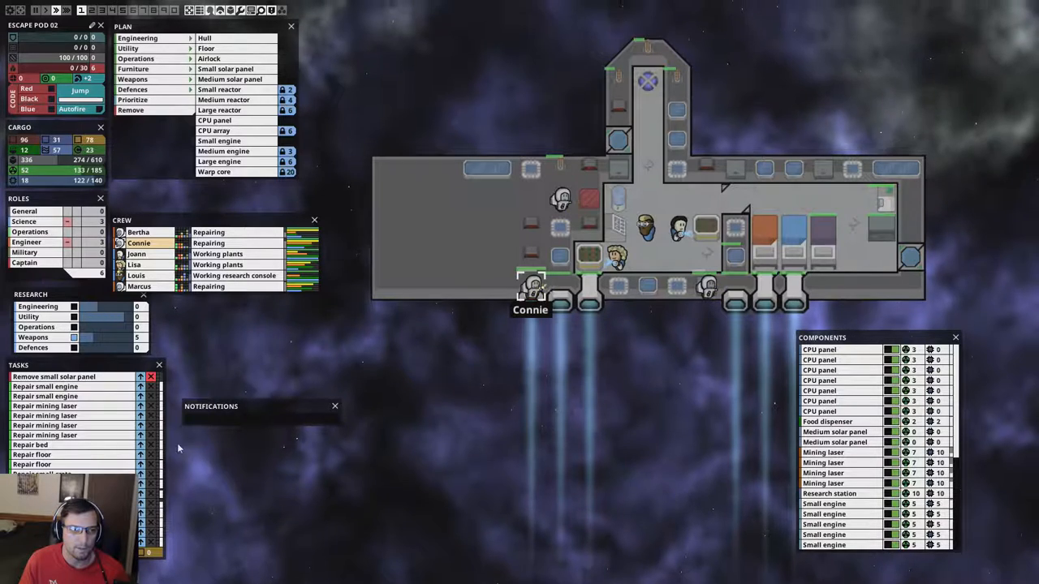
mouse_move(413, 406)
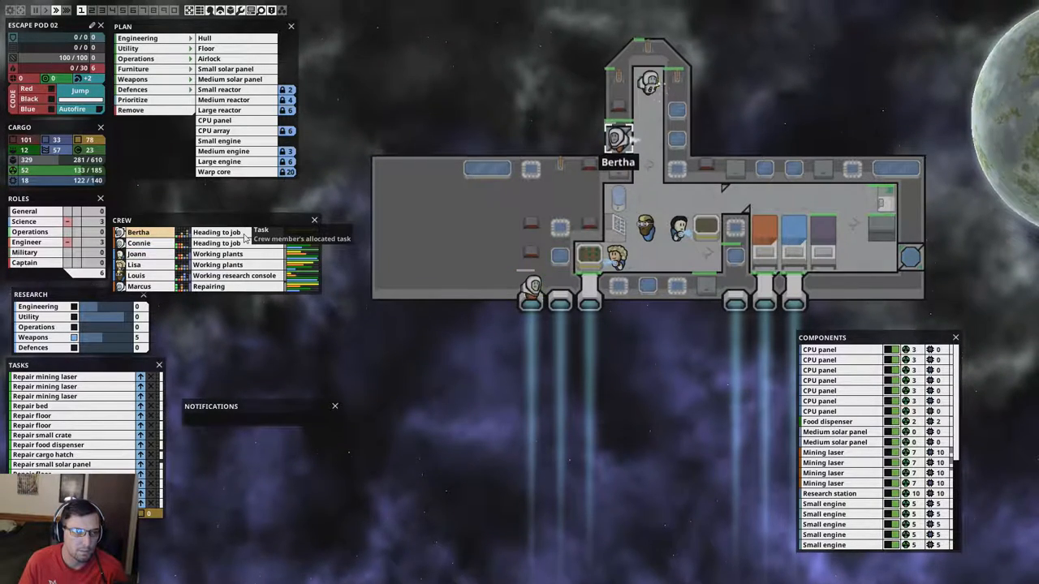
Show the Weapons build list with turrets, rocket pod, railgun and penetration upgrades
left_click(138, 232)
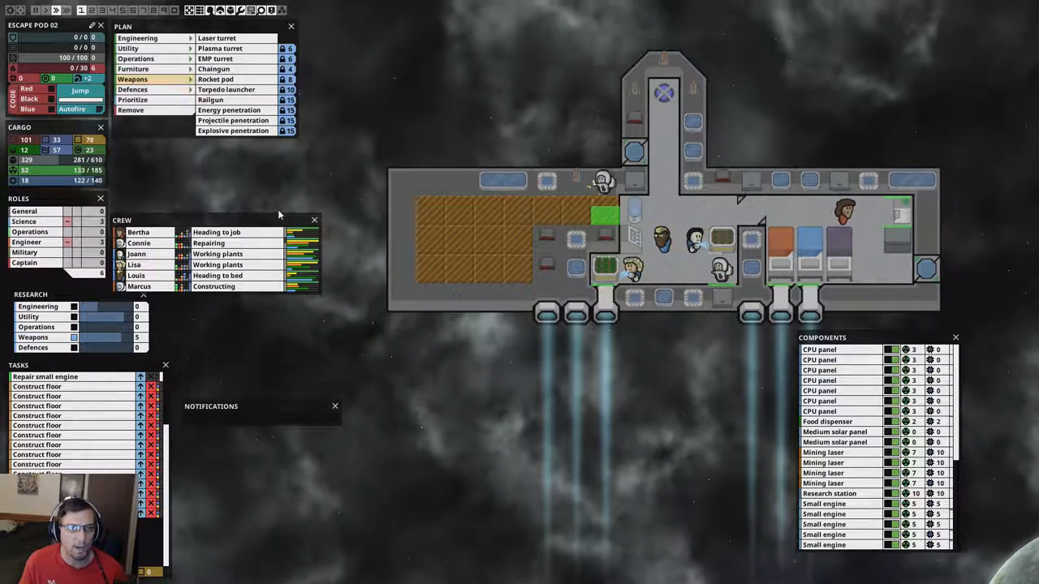
left_click(214, 69)
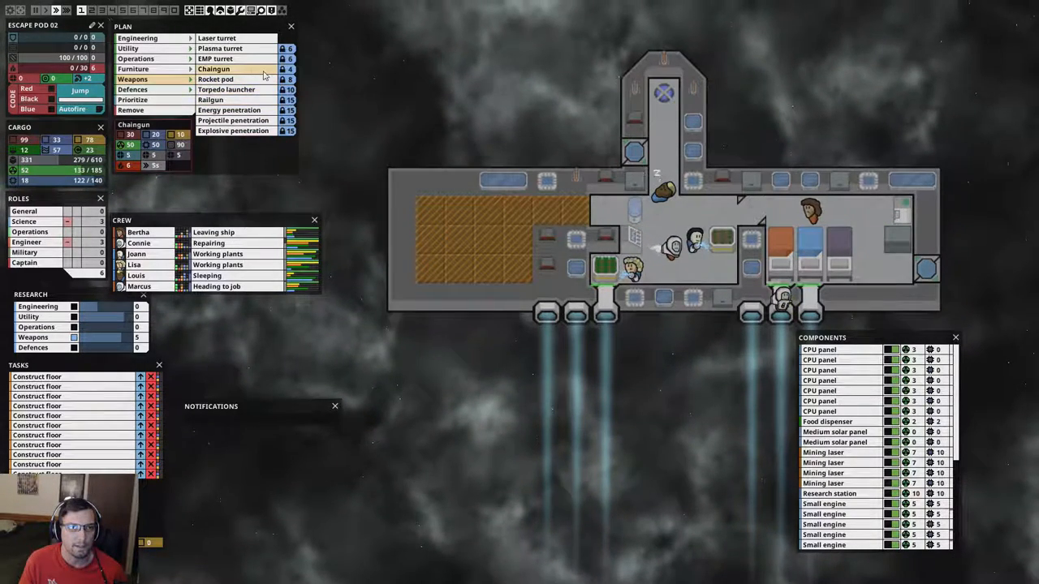
mouse_move(214, 68)
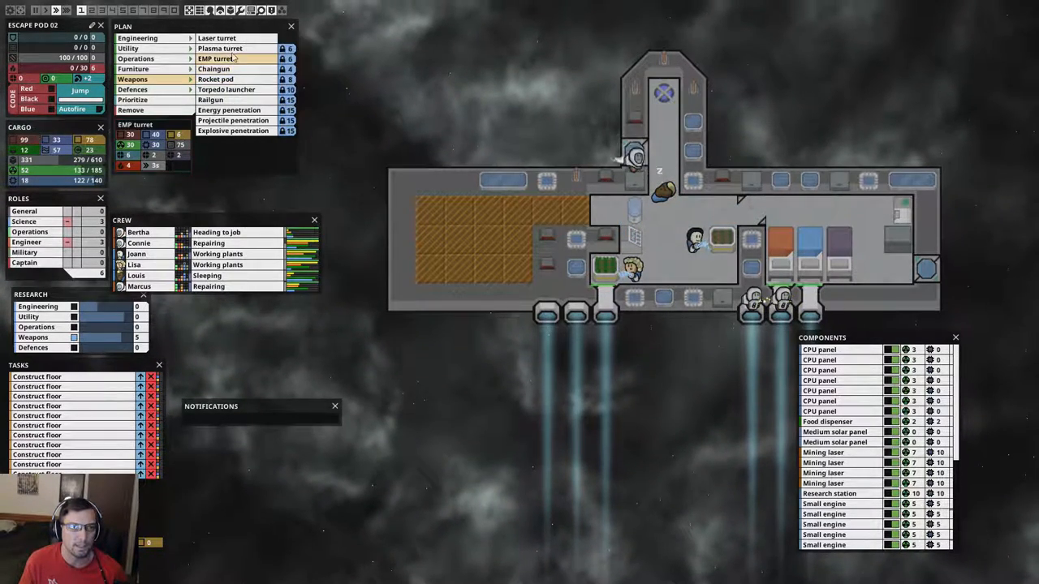
left_click(214, 68)
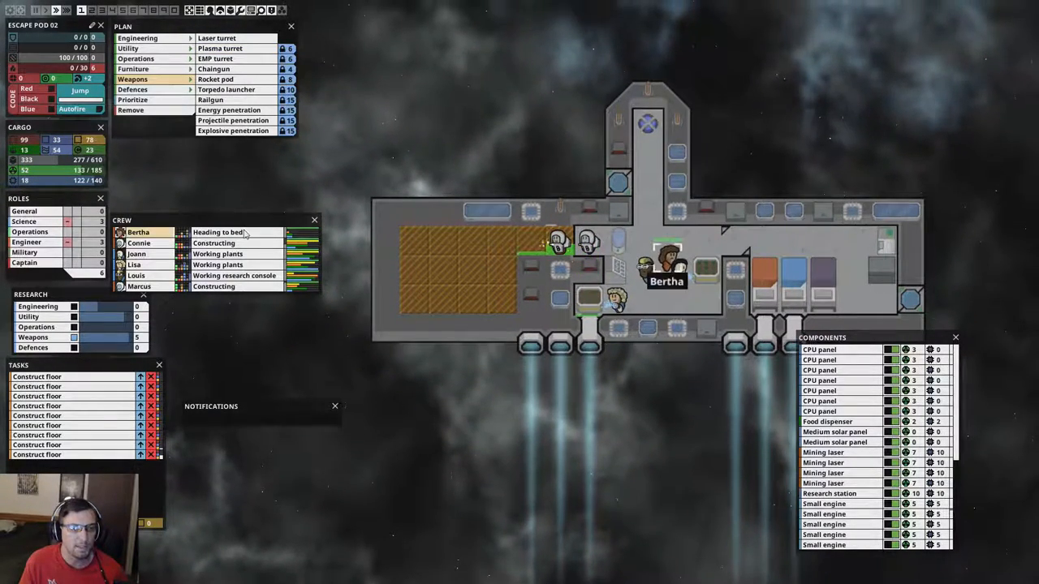
Queue a small table and a chair in the ship's central room via Plan > Furniture
left_click(133, 68)
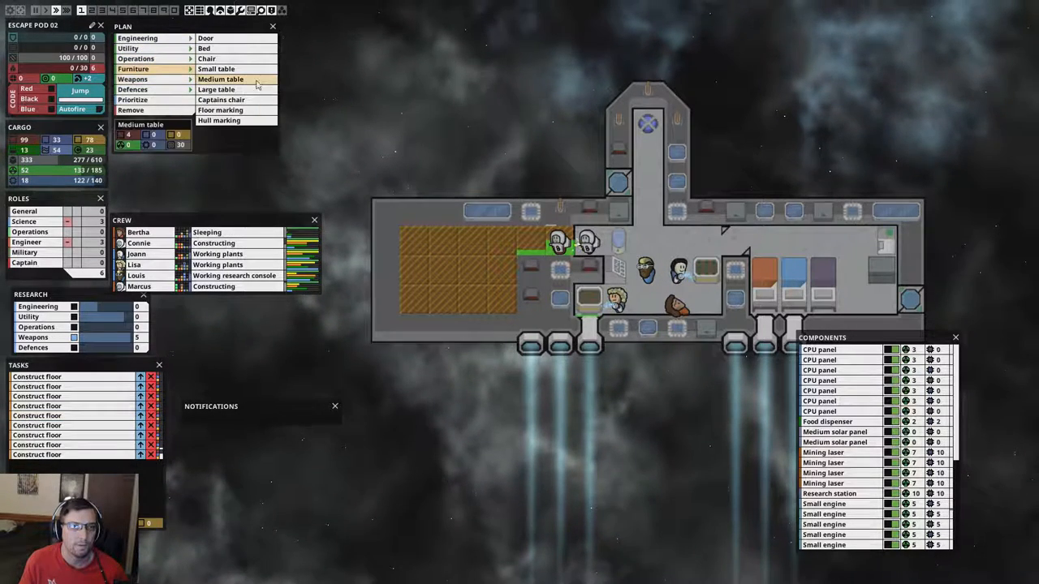
left_click(205, 48)
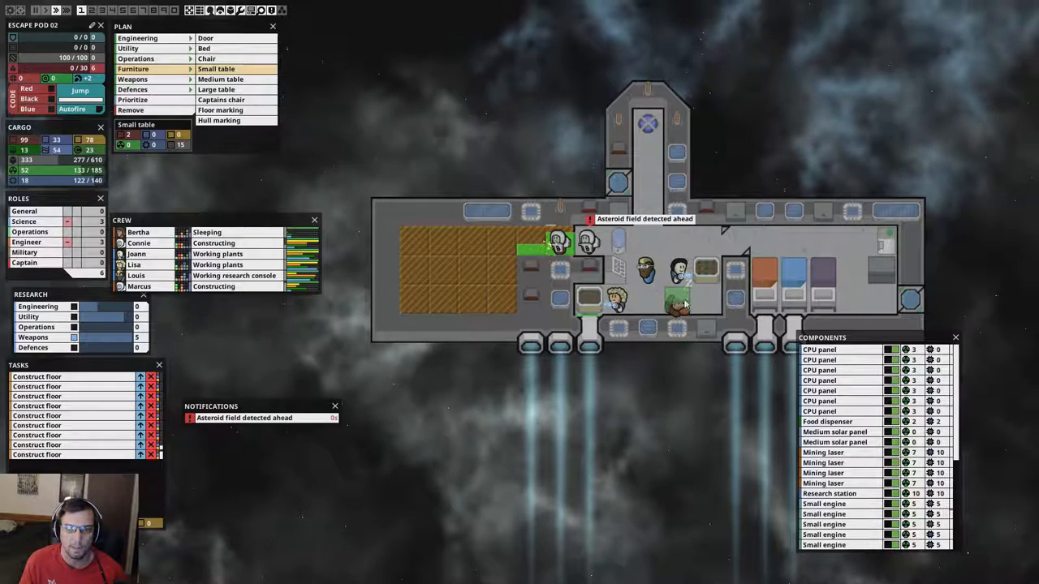
left_click(206, 58)
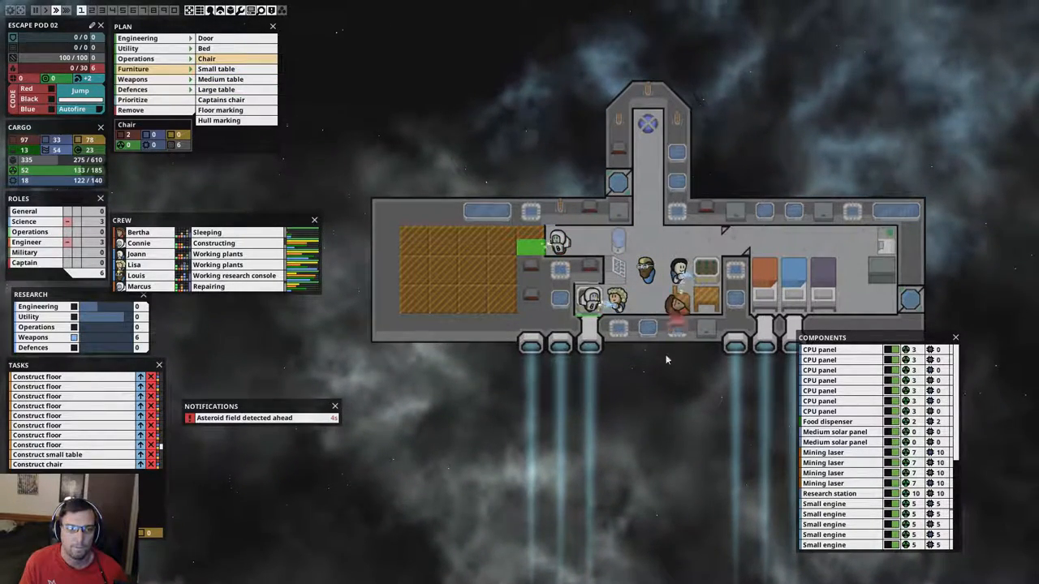
left_click(216, 69)
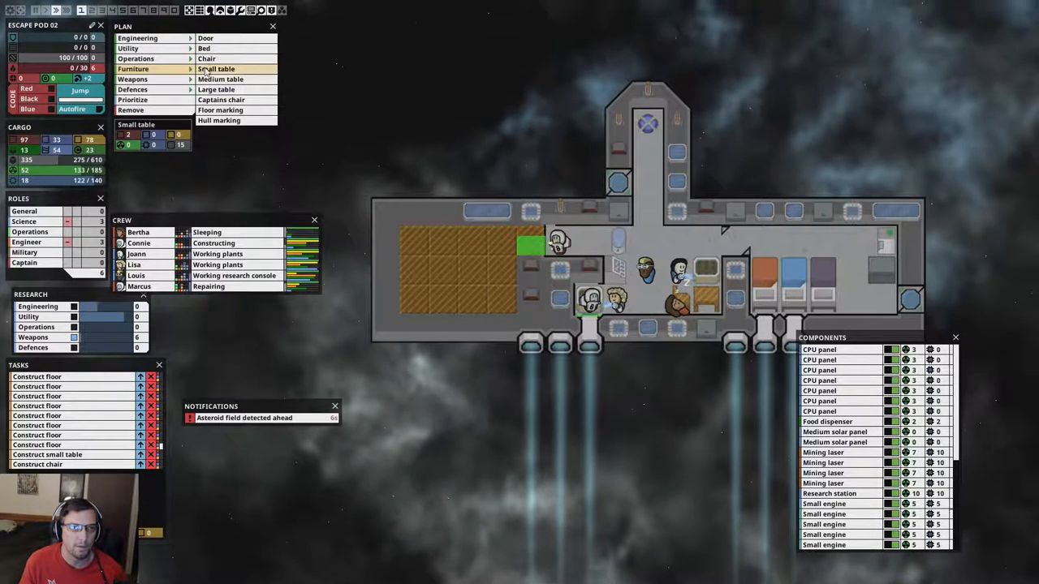
left_click(206, 38)
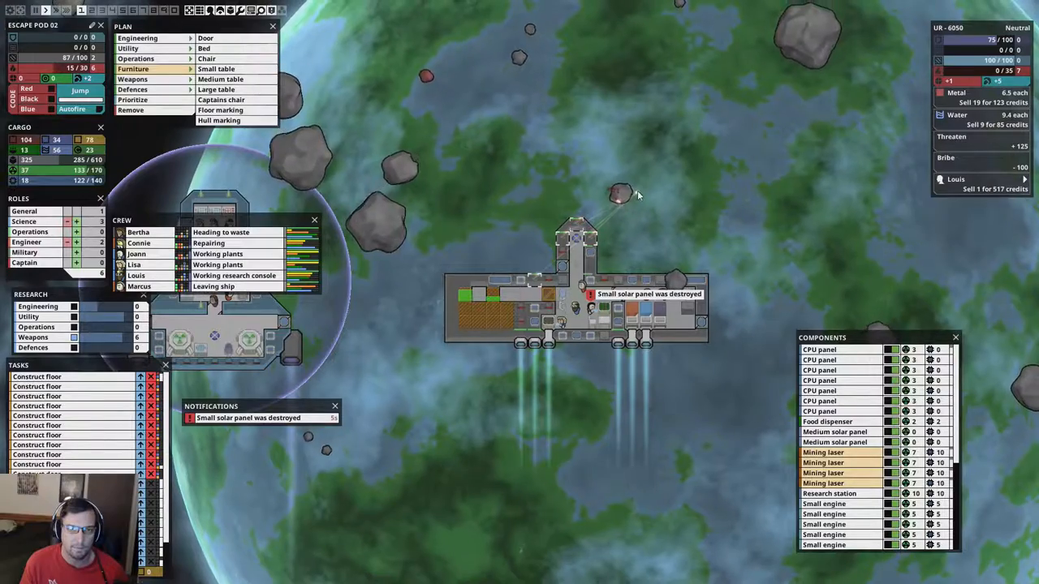
Target the nearby asteroid with the mining lasers and queue floor and door construction
left_click(219, 120)
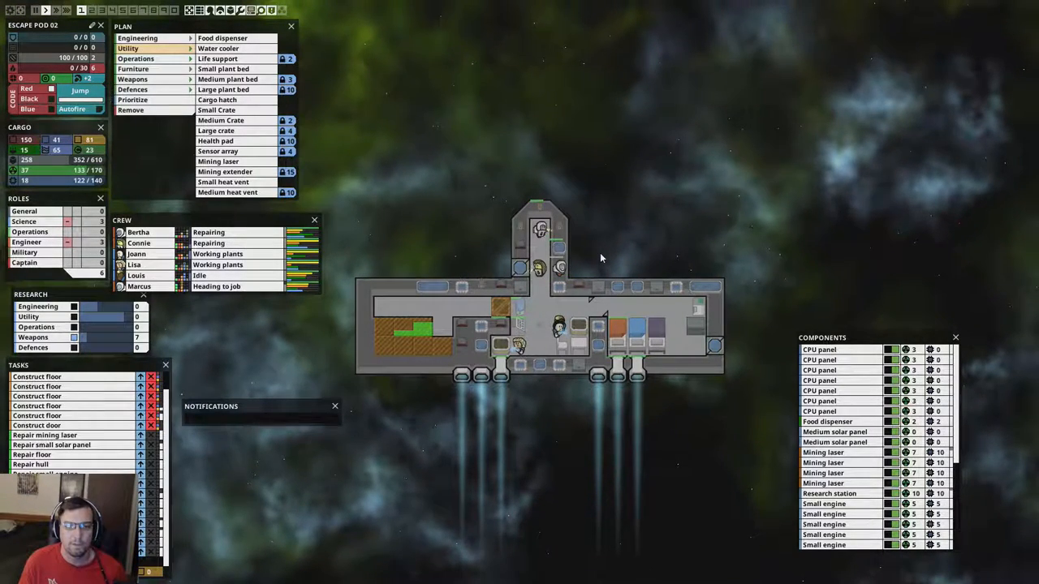
mouse_move(28, 88)
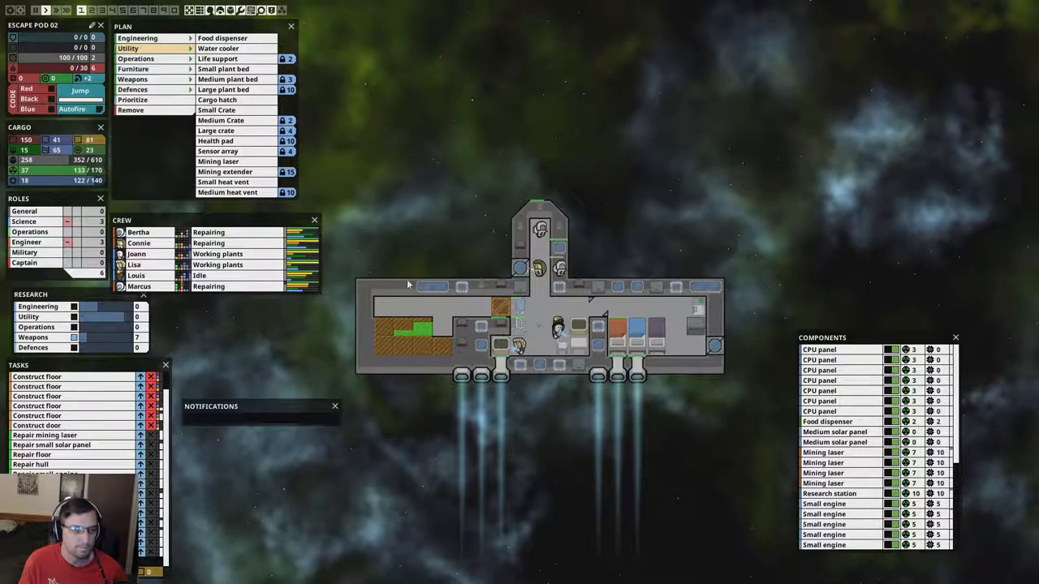
left_click(217, 47)
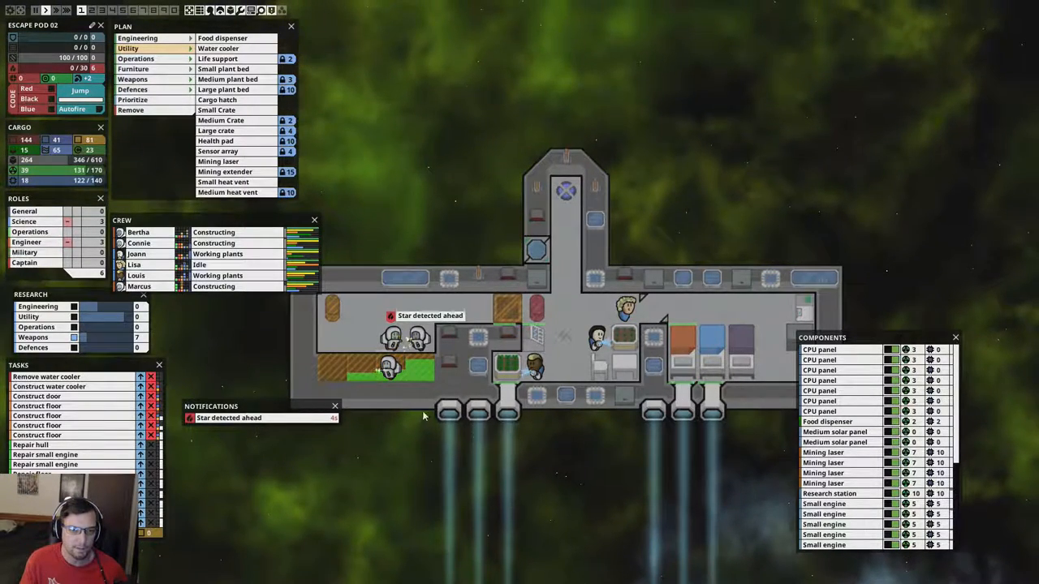
mouse_move(417, 475)
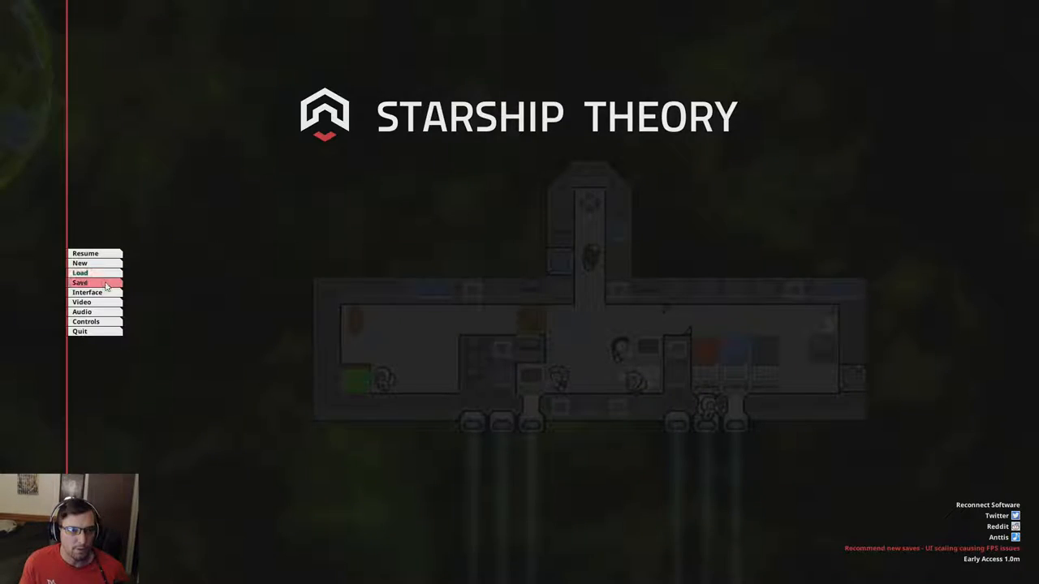
Save the game into save slot 1, listed as ESCAPE POD 02
left_click(80, 282)
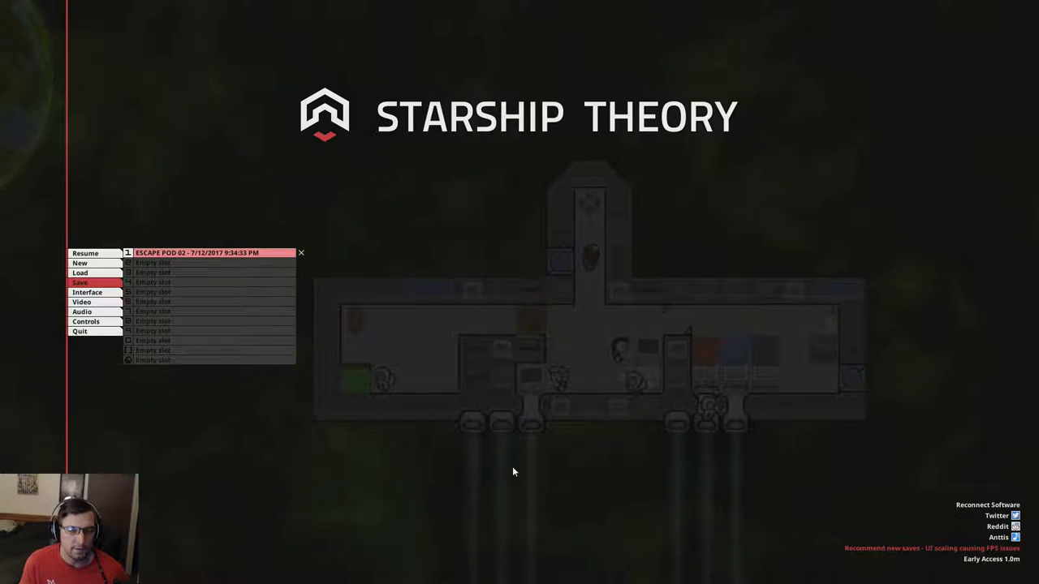
left_click(86, 253)
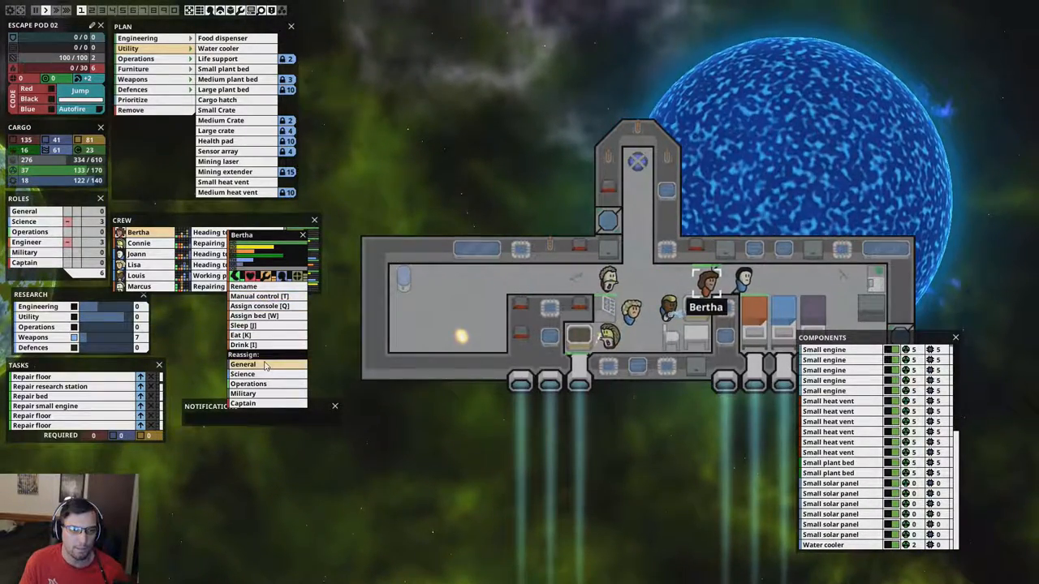
Reassign an engineer crew member to the General role
left_click(242, 374)
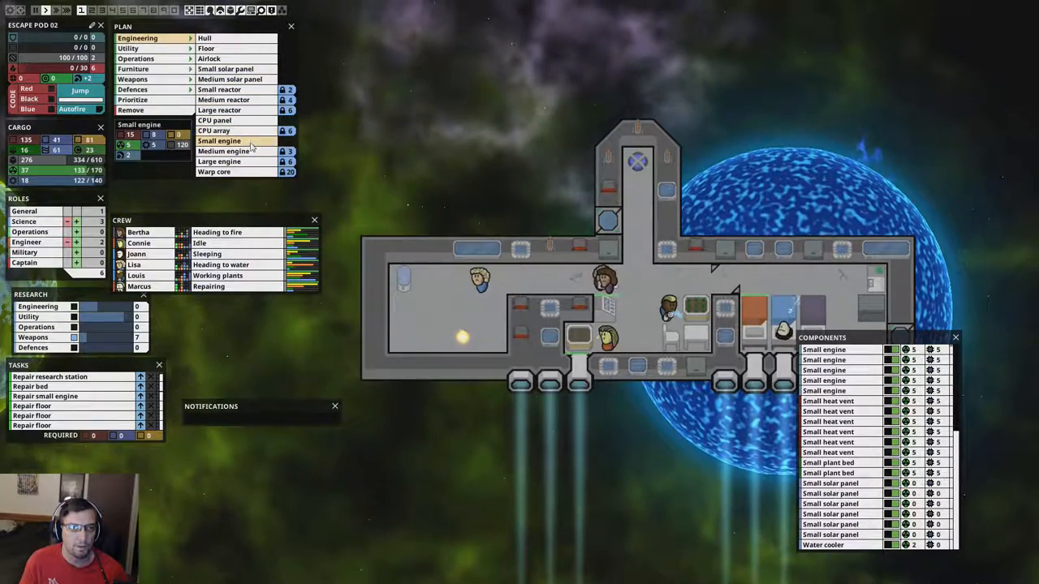
Requeue the damaged small engines for repair using Plan > Engineering's Small engine
left_click(230, 79)
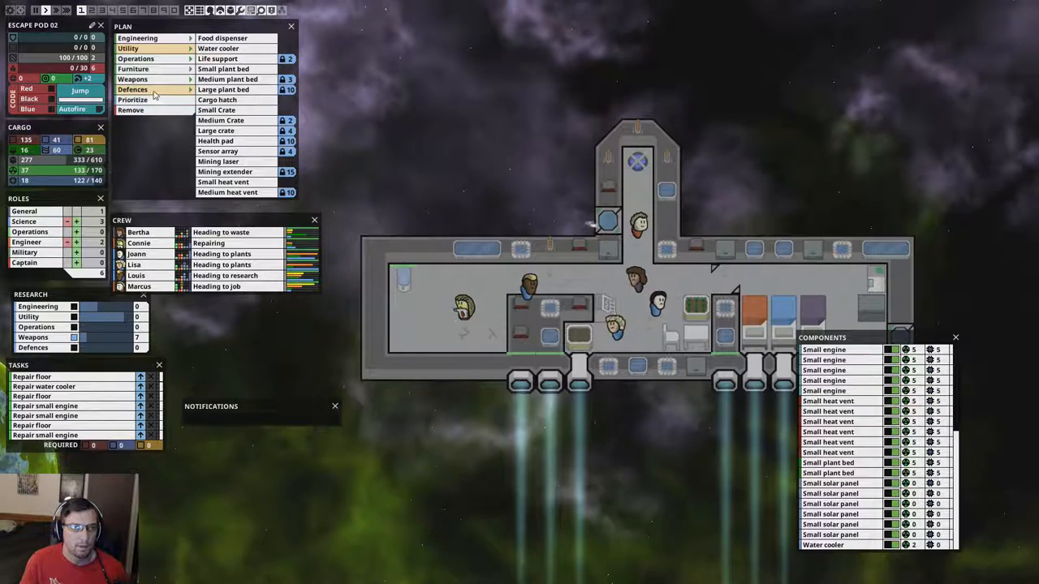
left_click(133, 79)
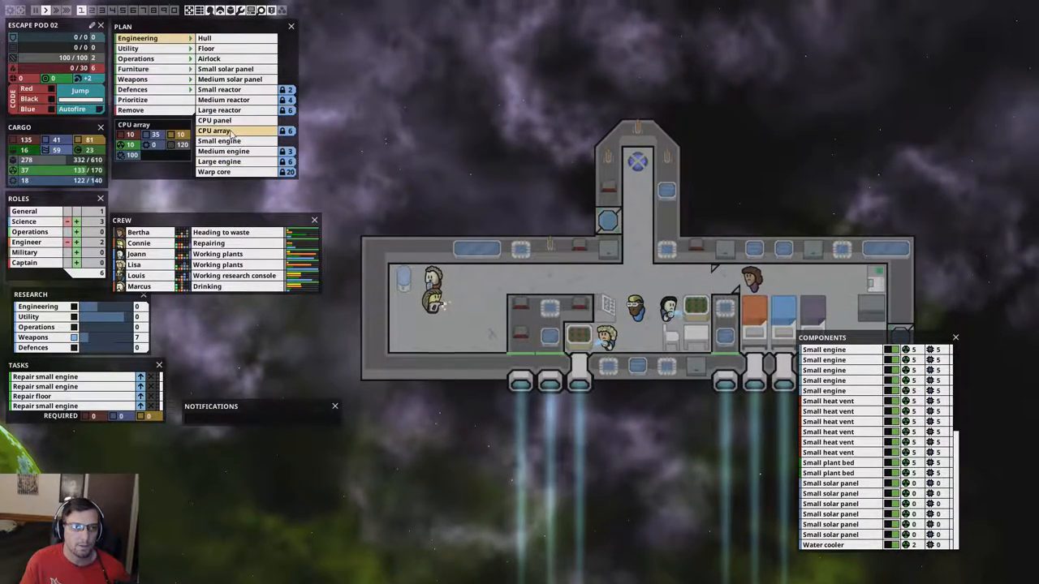
Queue the CPU panel, then show the weapons list with rocket pod costs
left_click(215, 120)
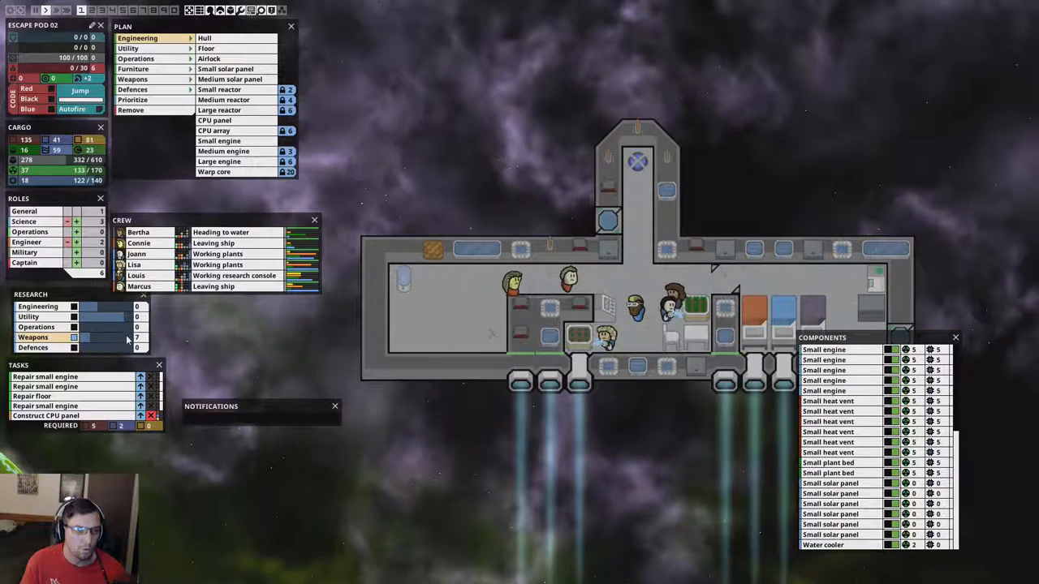
mouse_move(105, 317)
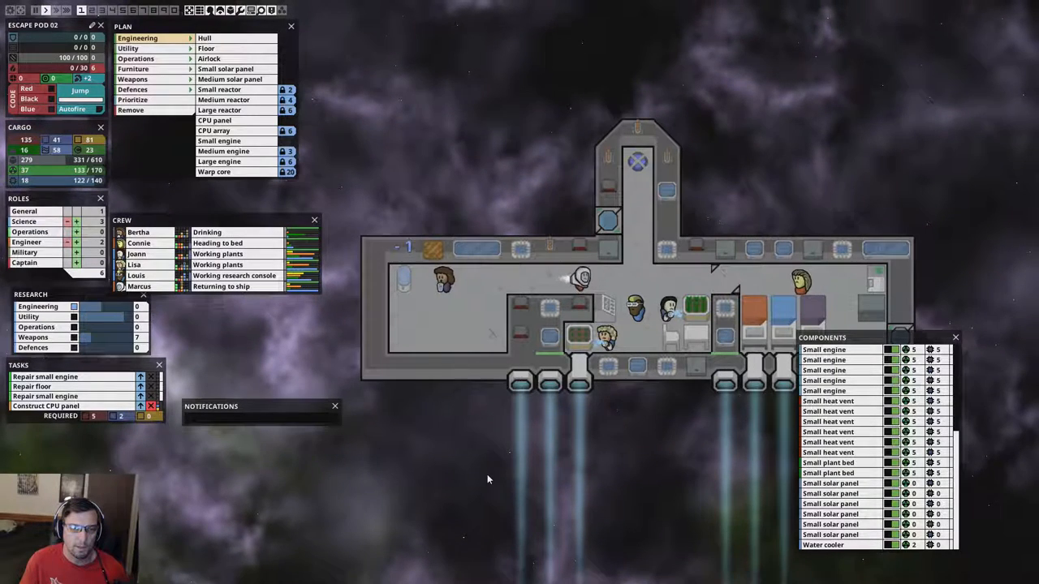
left_click(132, 79)
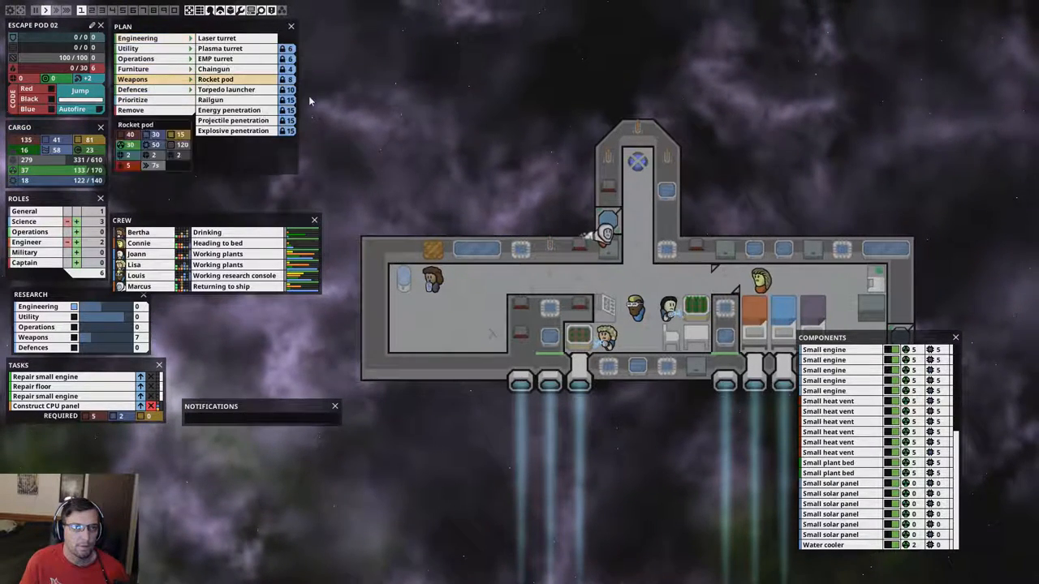
Choose the plasma turret from the Weapons list for construction
left_click(220, 48)
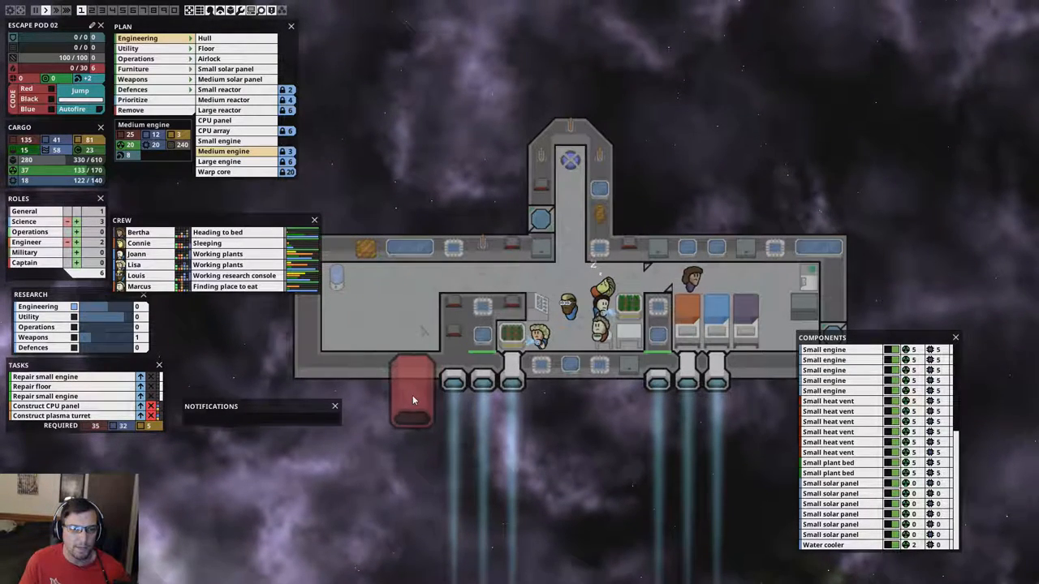
Place a small engine at each outer end of the bottom hull
left_click(214, 120)
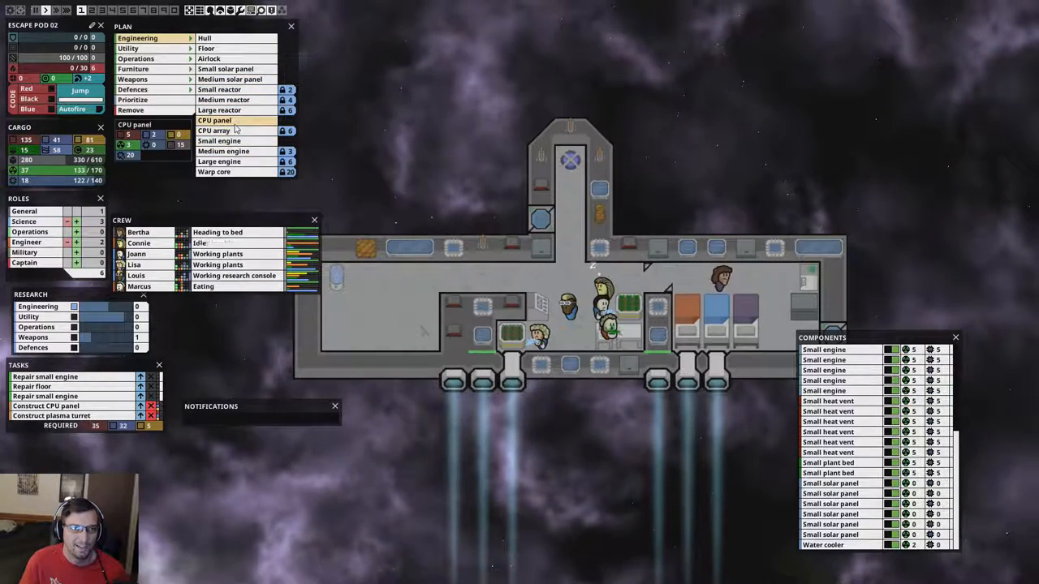
left_click(219, 160)
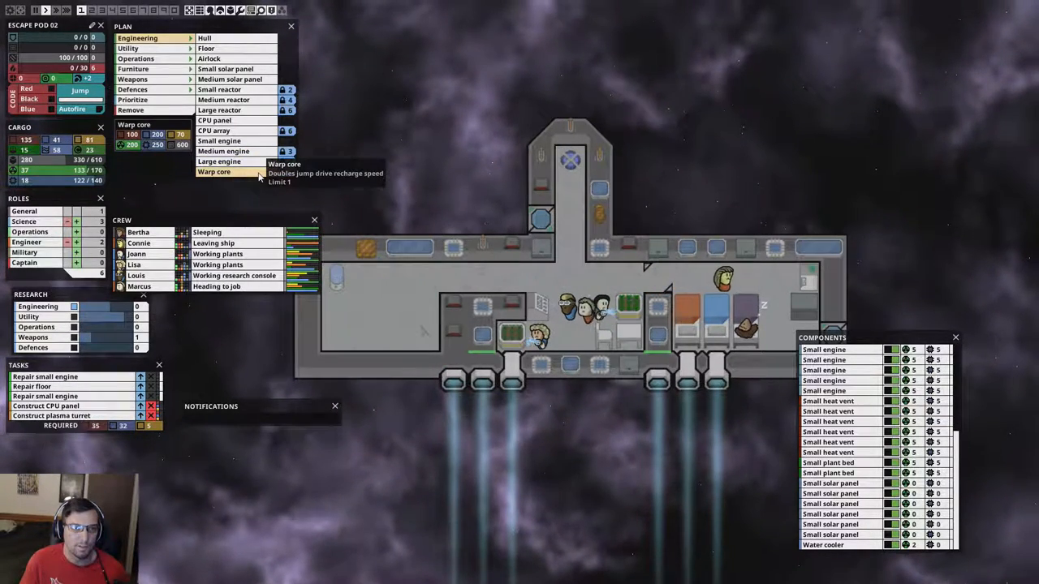
mouse_move(217, 162)
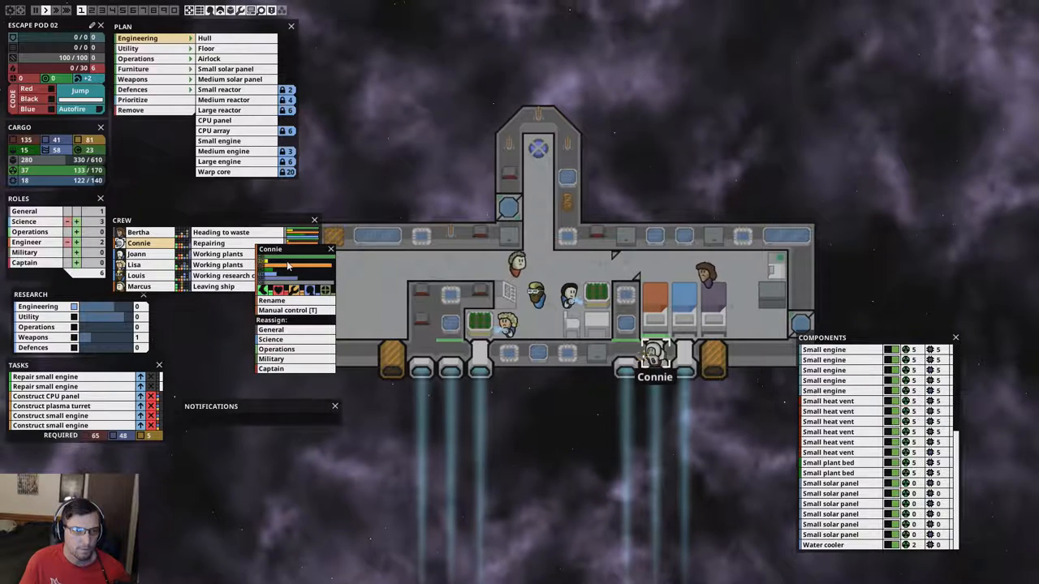
Dismiss Connie's crew popup and switch the plan to Operations consoles
left_click(484, 501)
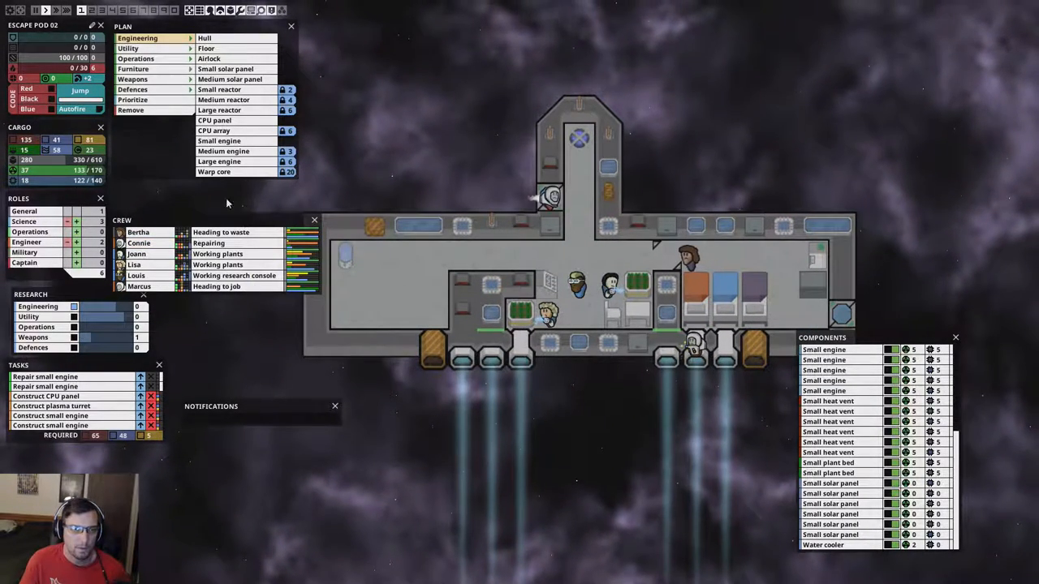
left_click(136, 58)
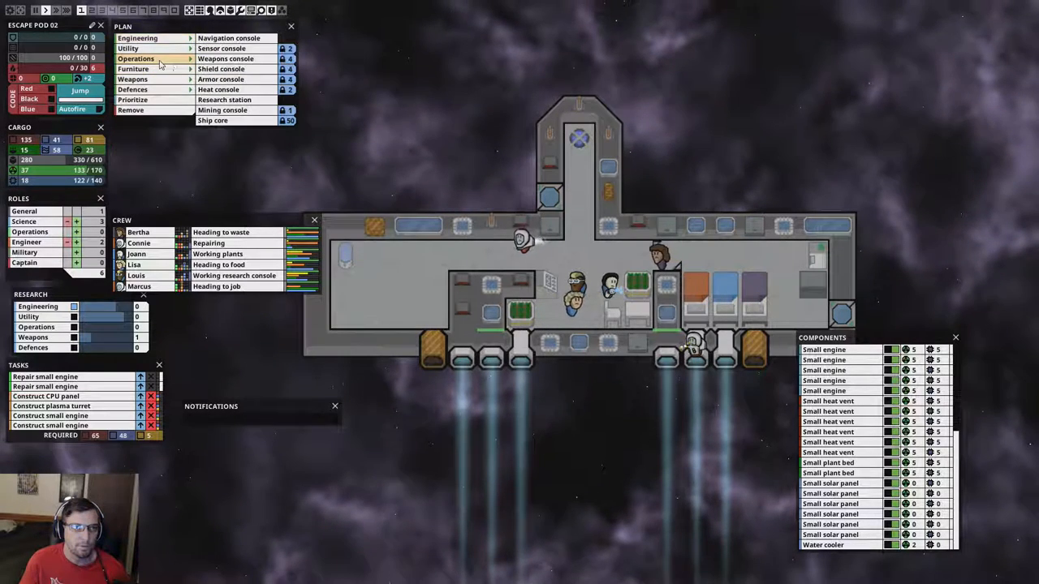
Open the Plan > Engineering build options once the CPU panel and turret are built
left_click(133, 68)
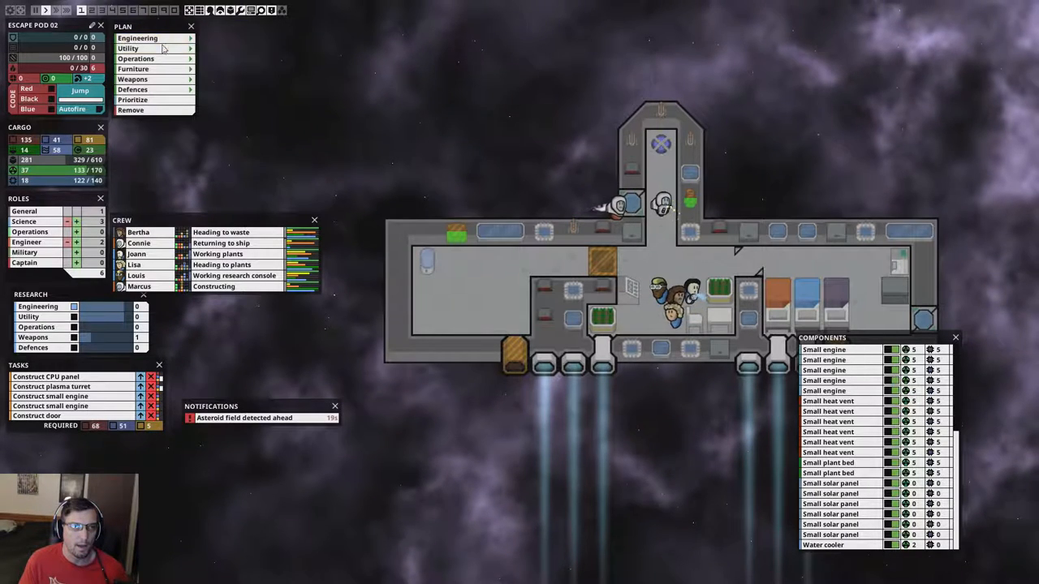
left_click(138, 38)
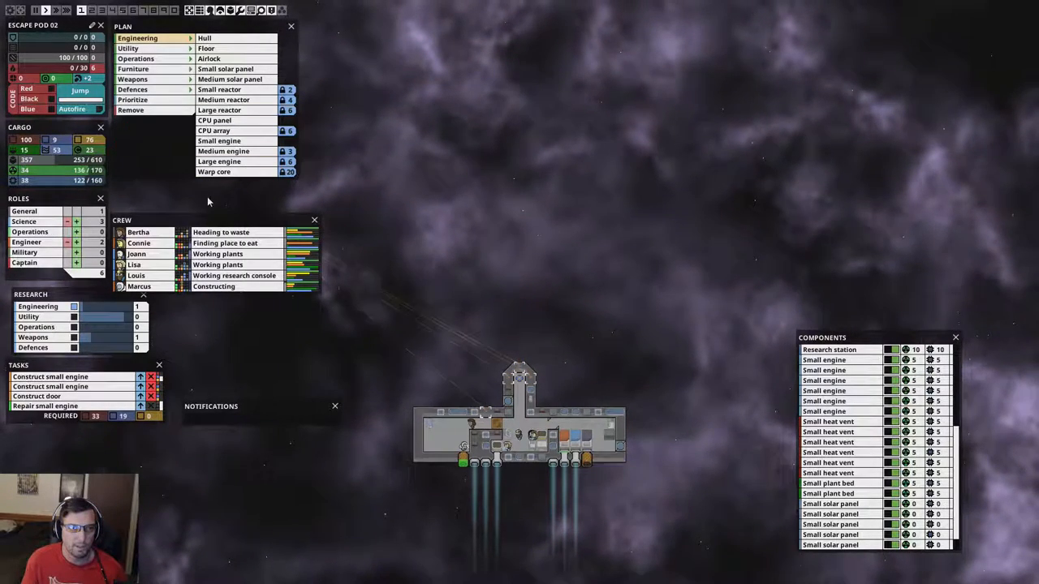
left_click(128, 48)
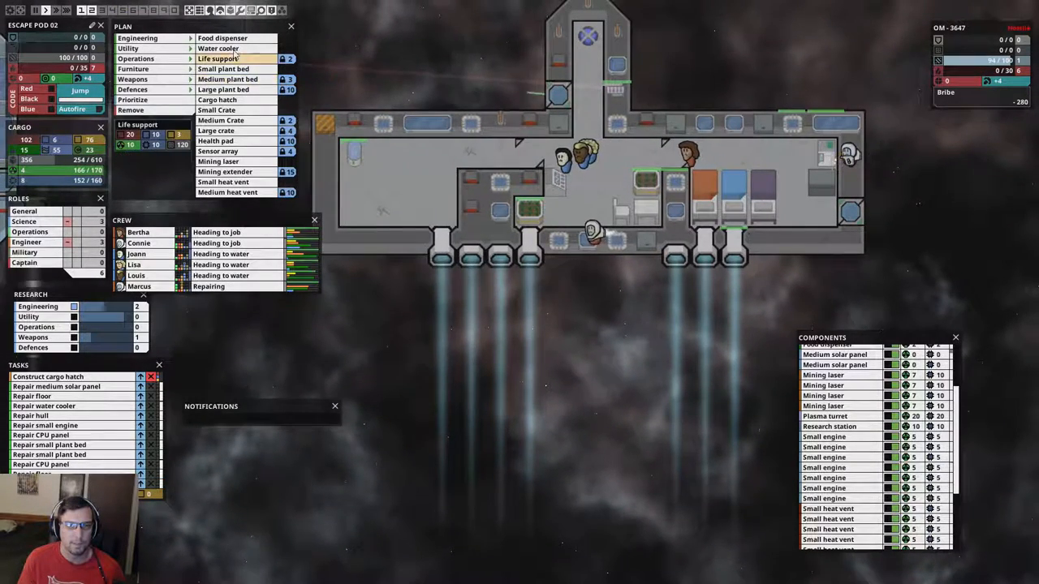
Pick Life support from the Plan > Utility list
left_click(137, 38)
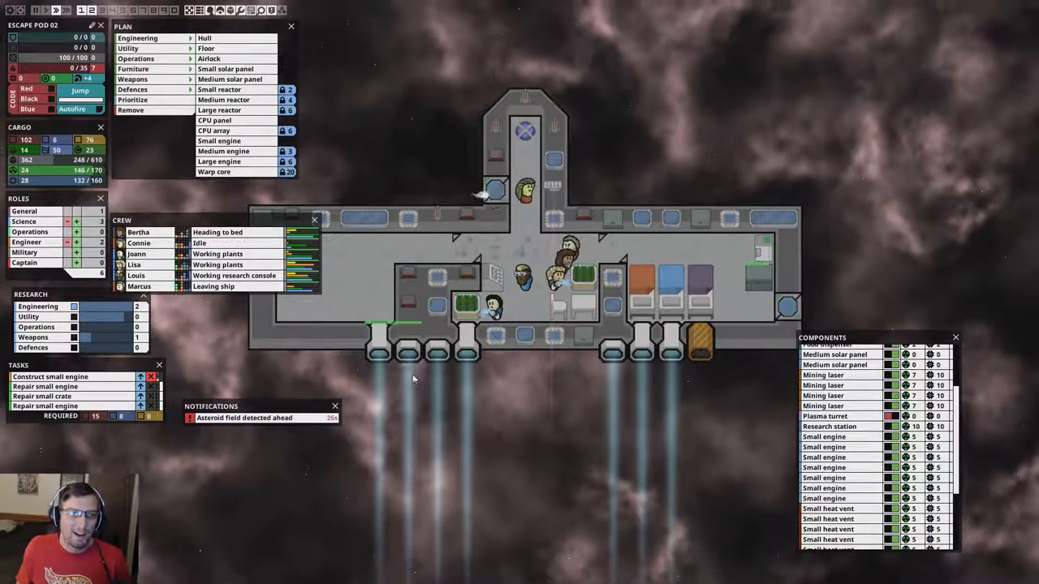
Save the game into slot 1 from the Esc menu
key("Escape")
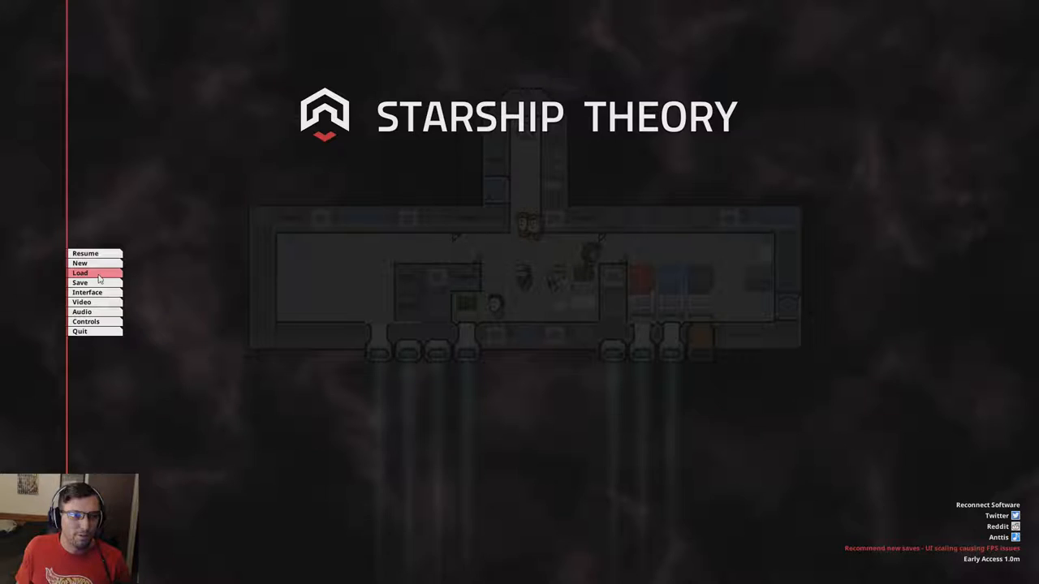
left_click(80, 282)
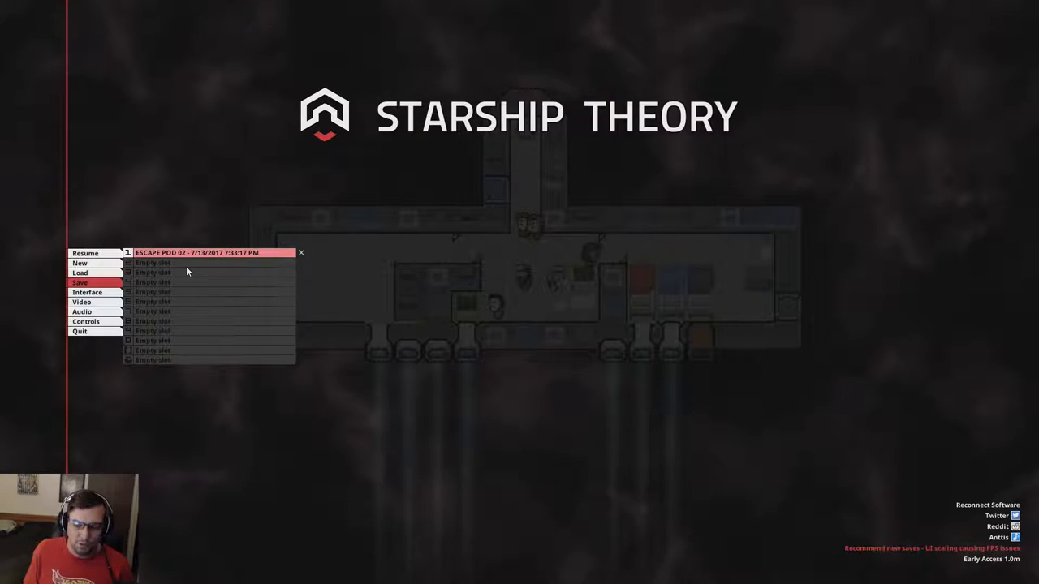
left_click(301, 252)
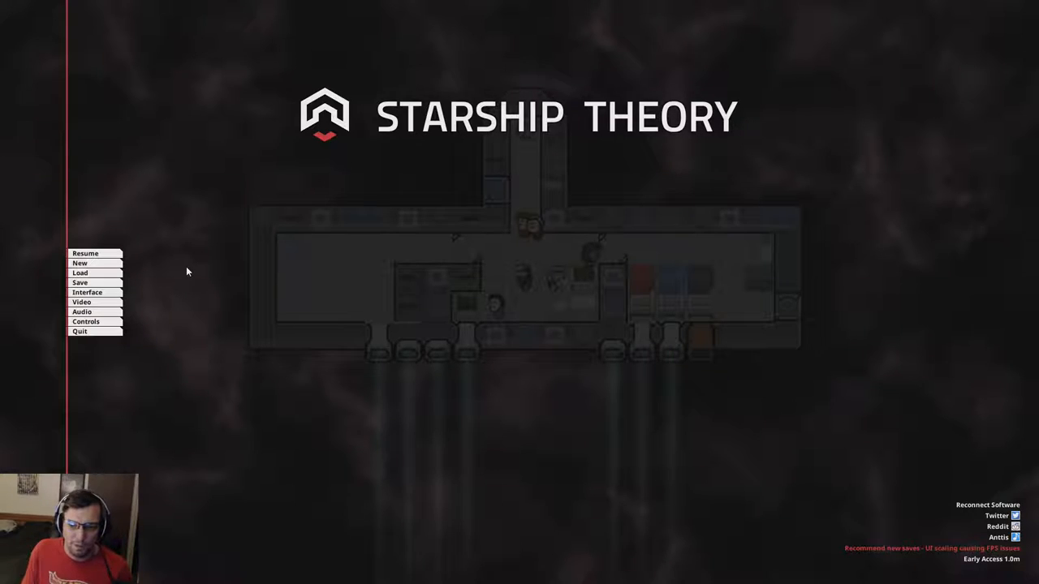